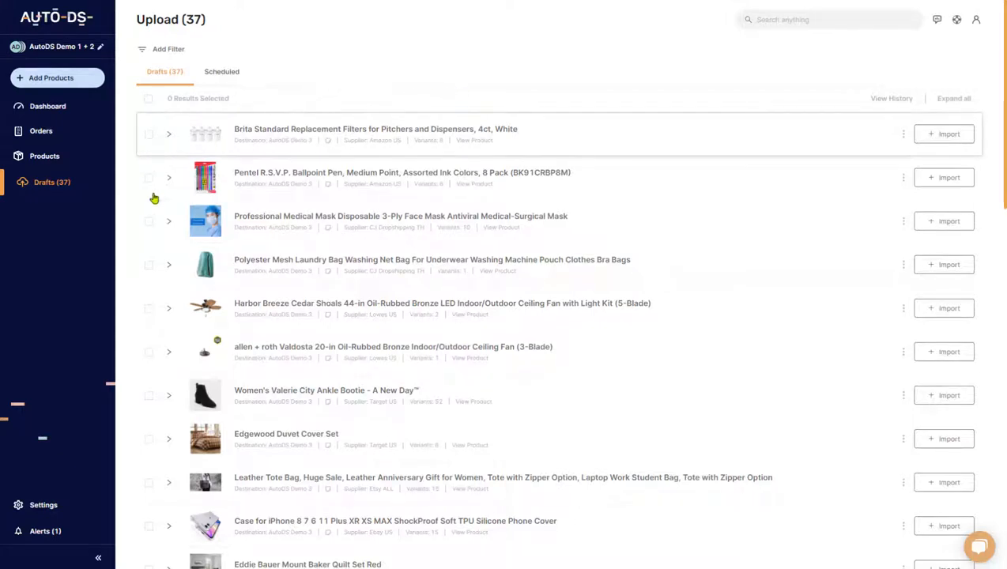
{"action": "mouse_move", "coordinate": [307, 163]}
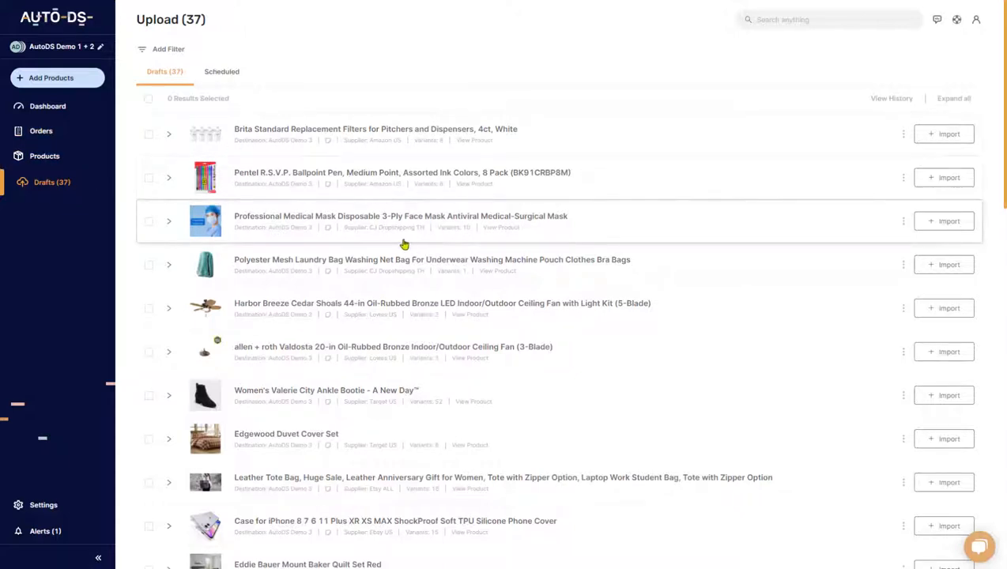
{"action": "mouse_move", "coordinate": [298, 246]}
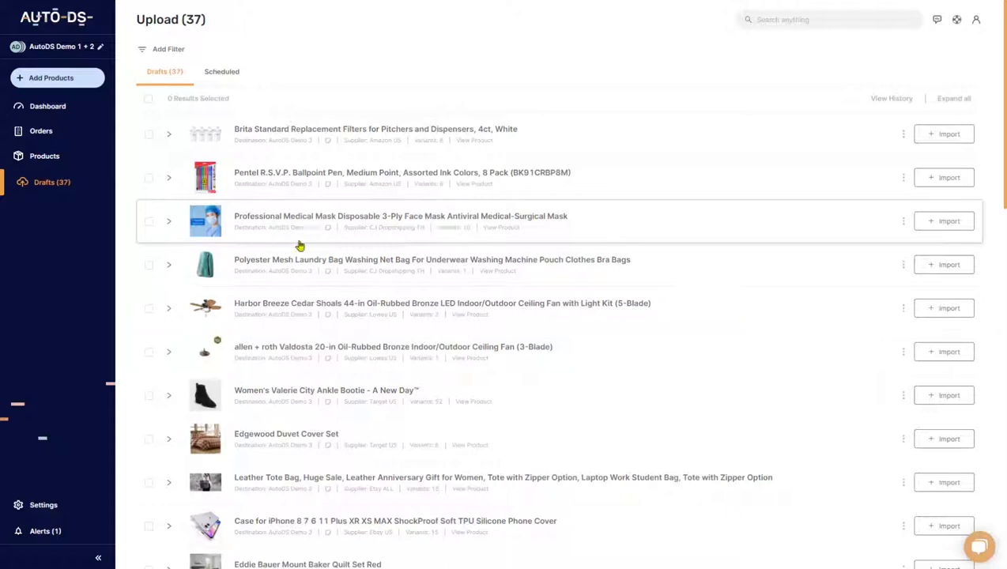
Tick the Pentel pen, Harbor Breeze fan, Valerie bootie, iPhone case and Apple iMac drafts
{"action": "left_click", "coordinate": [149, 182]}
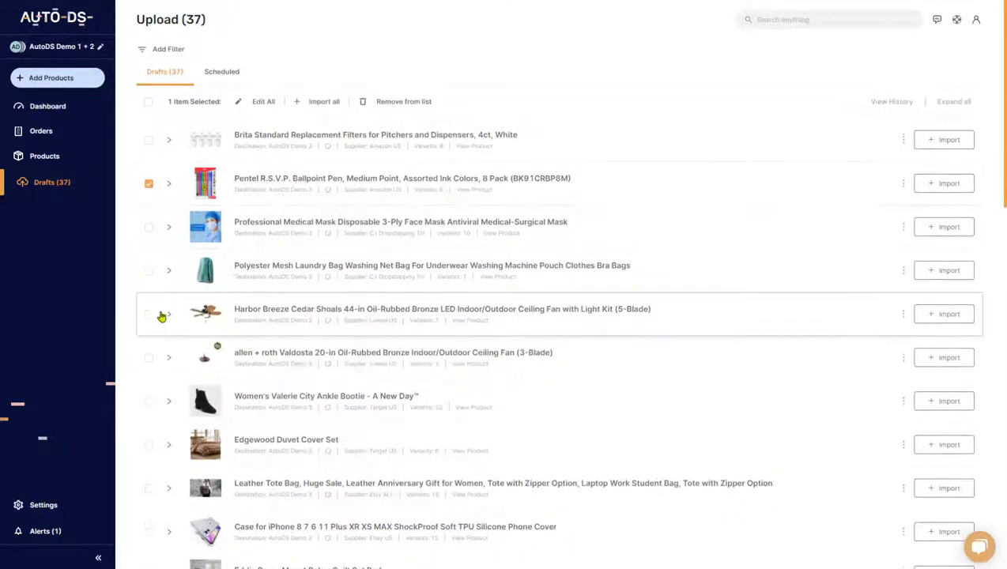
{"action": "scroll", "scroll_direction": "down", "scroll_amount": 3}
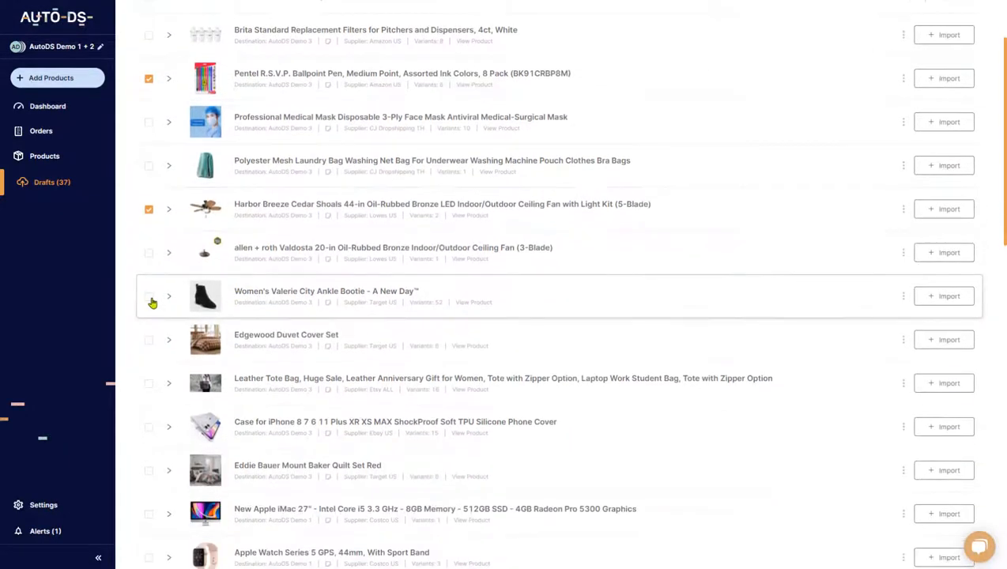
{"action": "scroll", "scroll_direction": "down", "scroll_amount": 3}
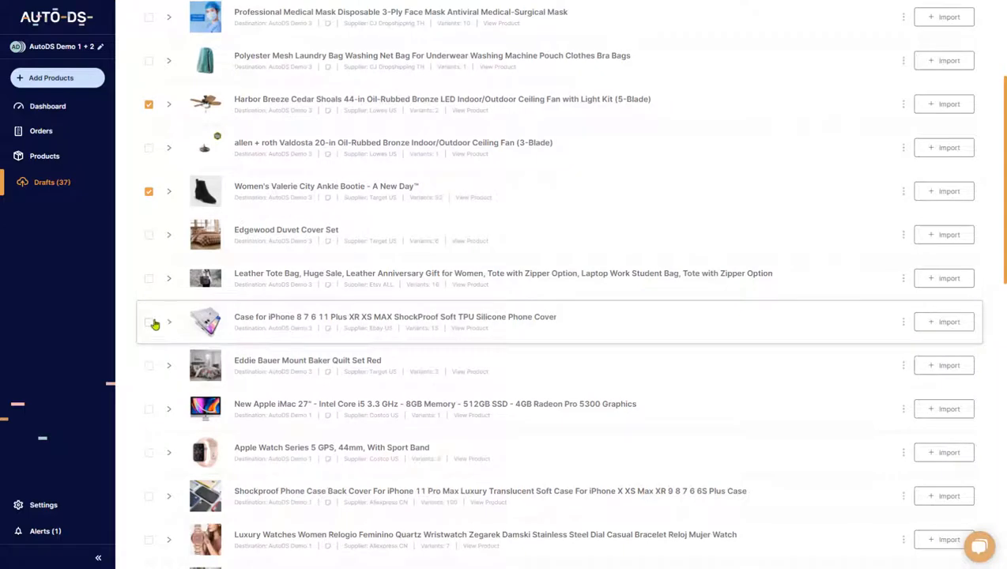
{"action": "scroll", "scroll_direction": "down", "scroll_amount": 3}
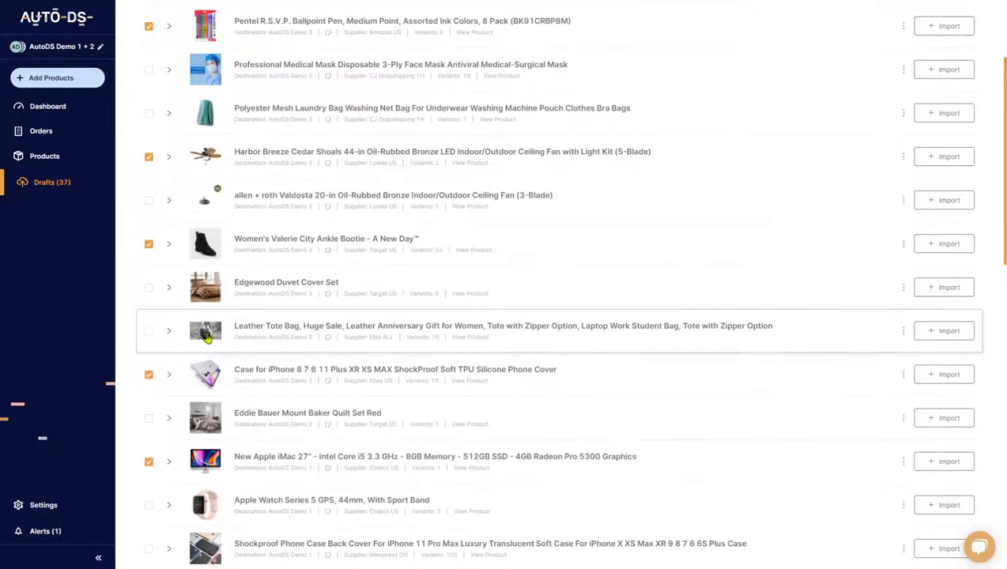
{"action": "scroll", "scroll_direction": "up", "scroll_amount": 3}
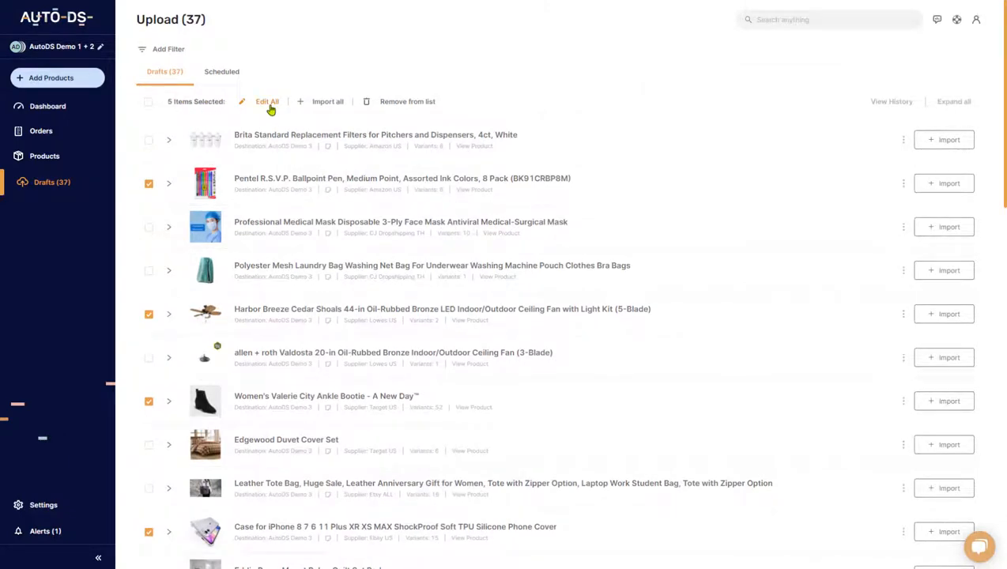
{"action": "left_click", "coordinate": [266, 101]}
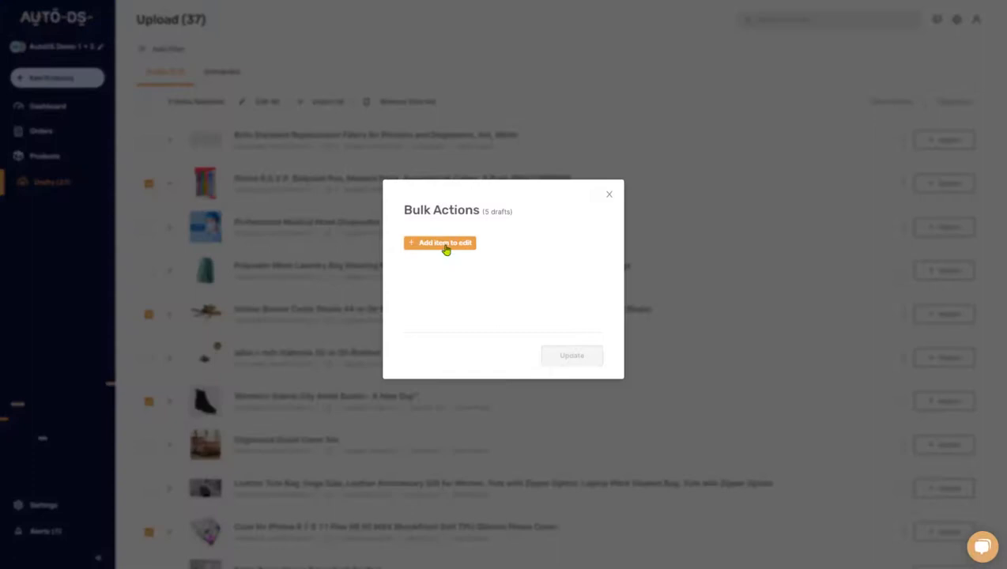
{"action": "left_click", "coordinate": [440, 242]}
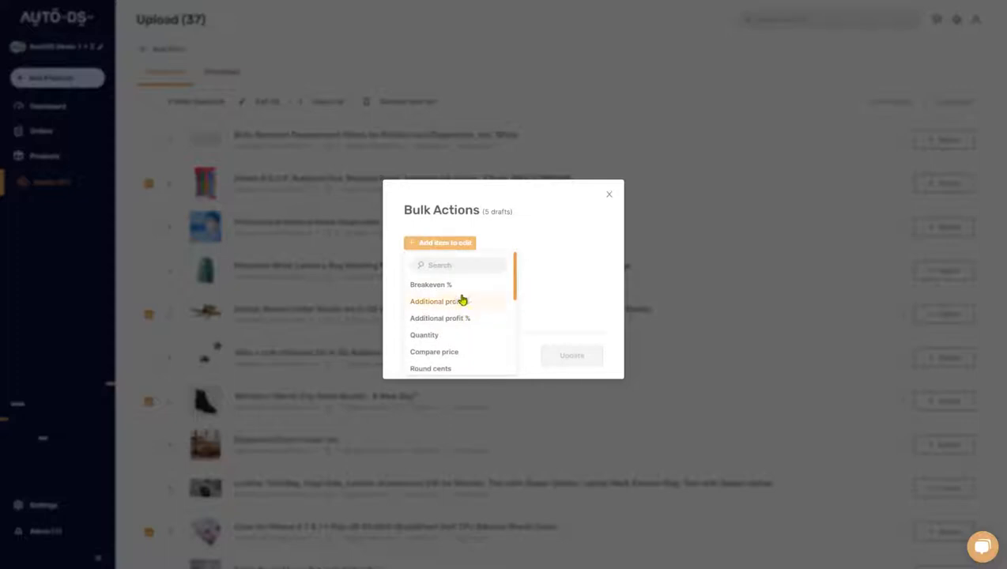
{"action": "mouse_move", "coordinate": [474, 305]}
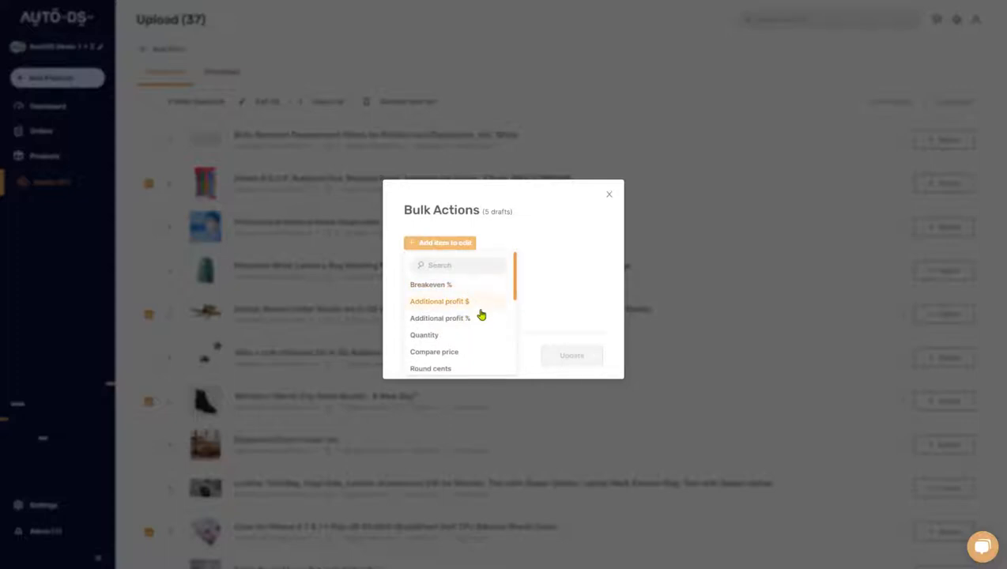
{"action": "scroll", "scroll_direction": "down", "scroll_amount": 3}
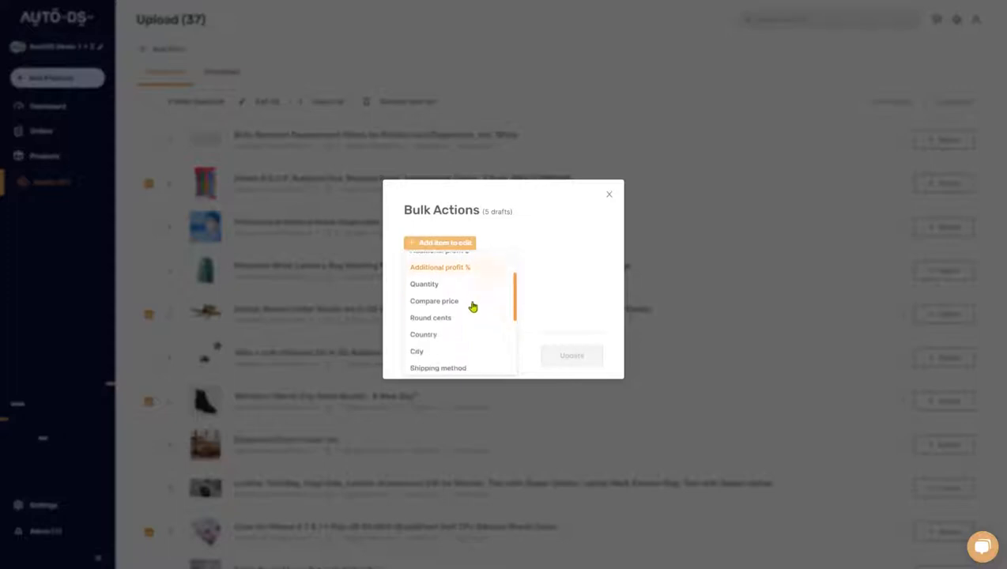
{"action": "scroll", "scroll_direction": "down", "scroll_amount": 3}
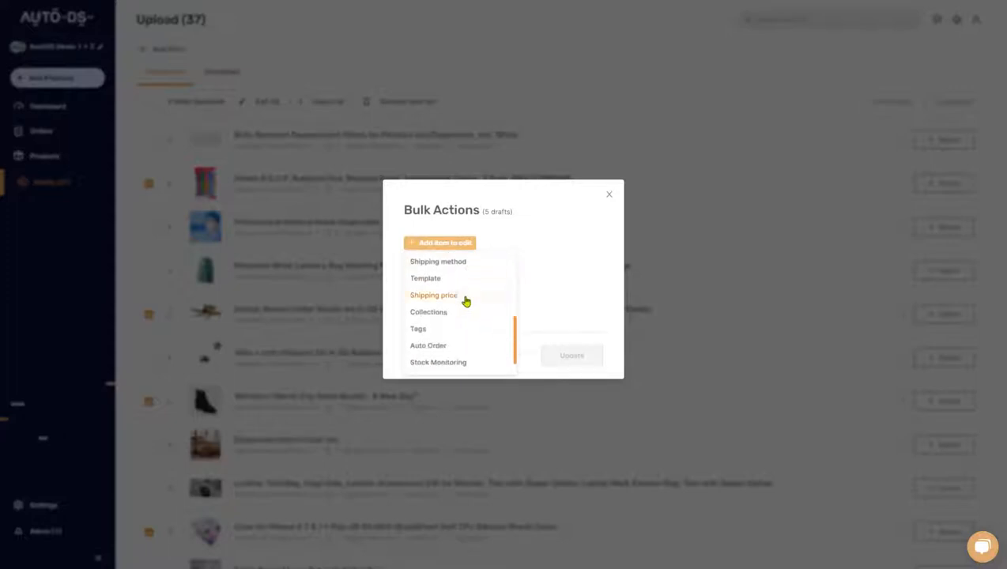
{"action": "scroll", "scroll_direction": "down", "scroll_amount": 3}
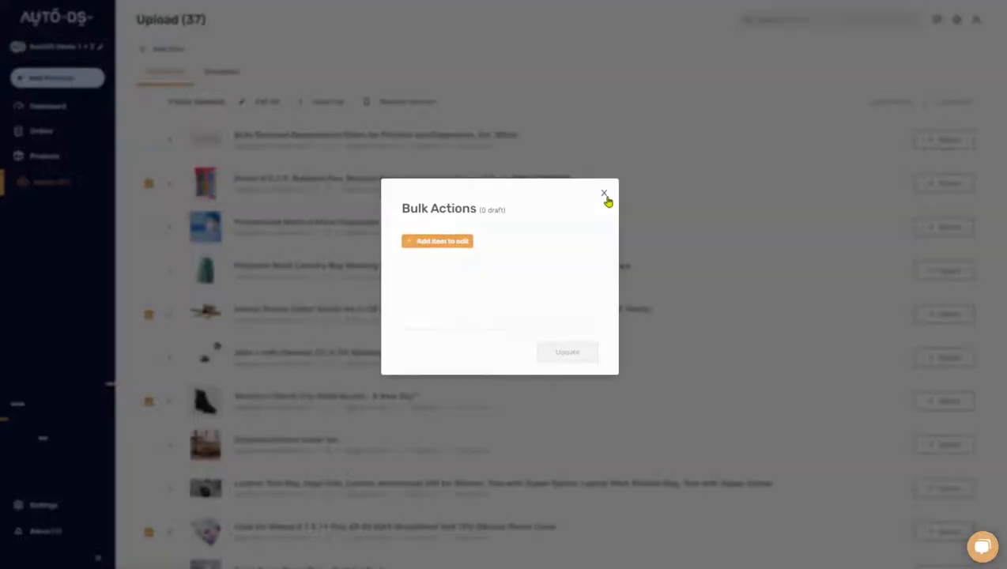
{"action": "left_click", "coordinate": [604, 193]}
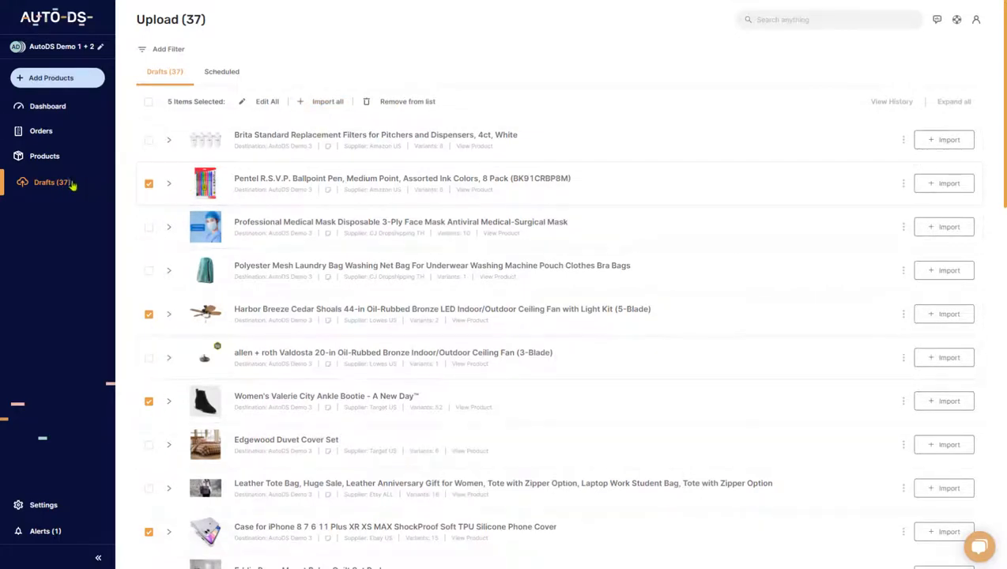
{"action": "mouse_move", "coordinate": [49, 156]}
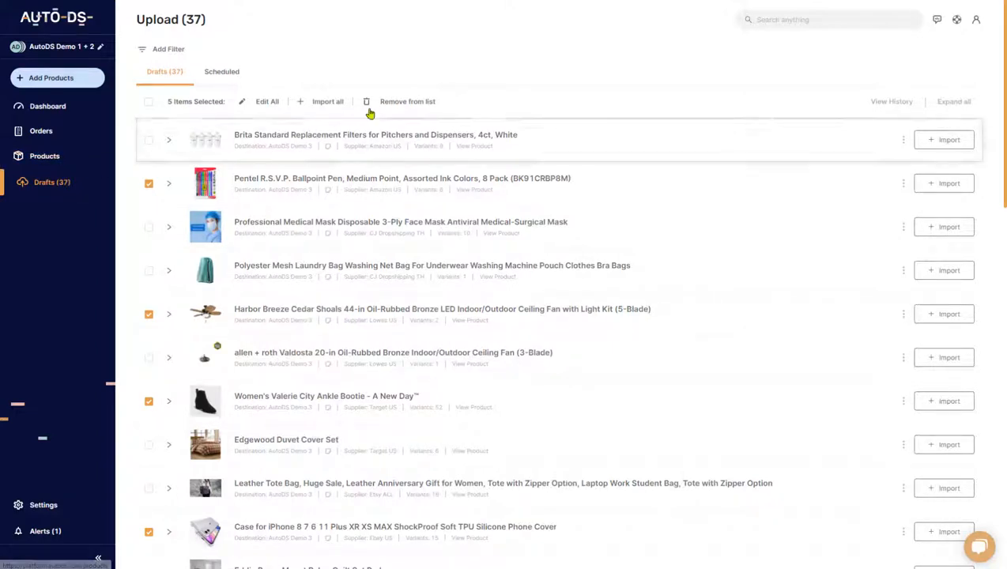
{"action": "mouse_move", "coordinate": [188, 412]}
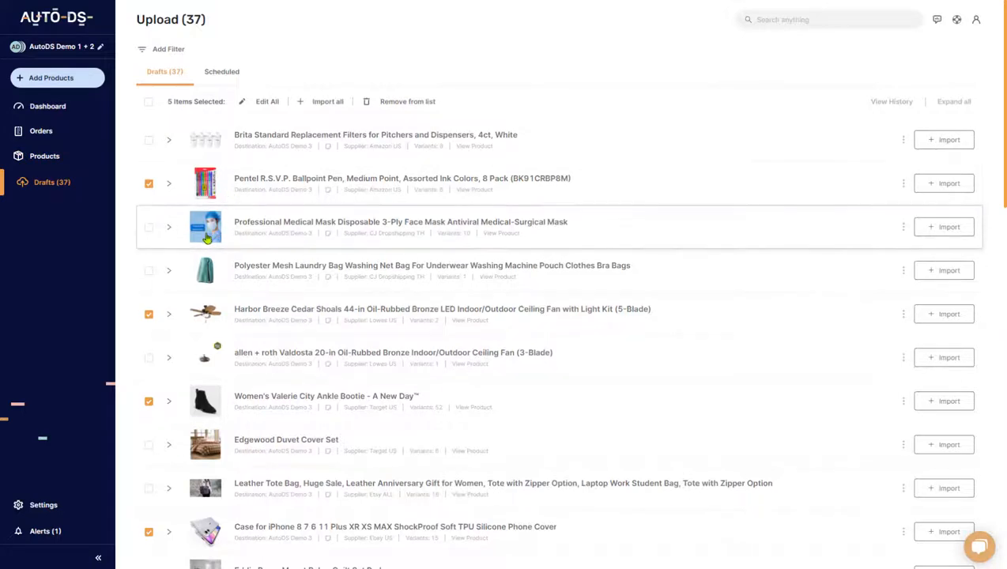
{"action": "mouse_move", "coordinate": [406, 101]}
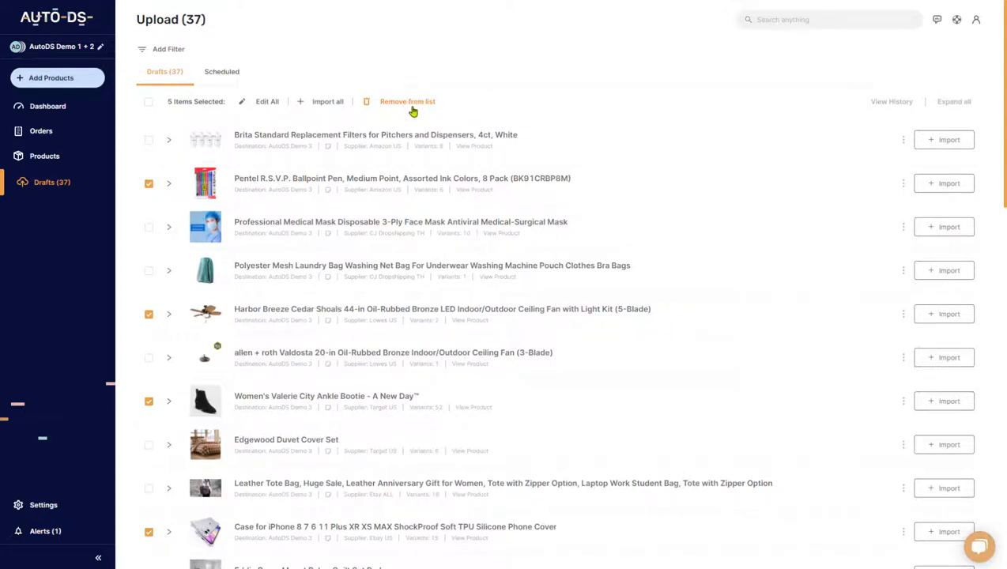
{"action": "mouse_move", "coordinate": [60, 190]}
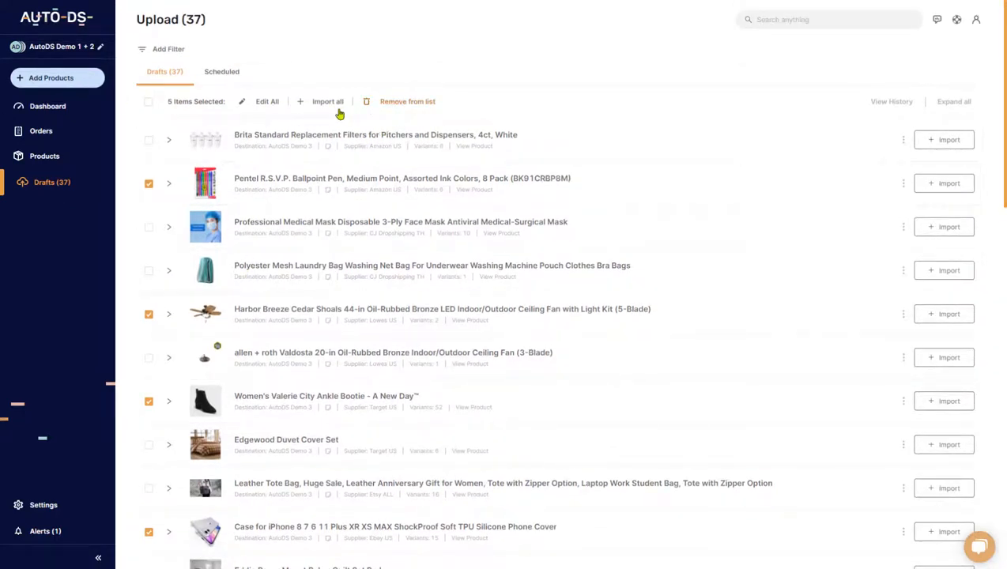
{"action": "mouse_move", "coordinate": [49, 155]}
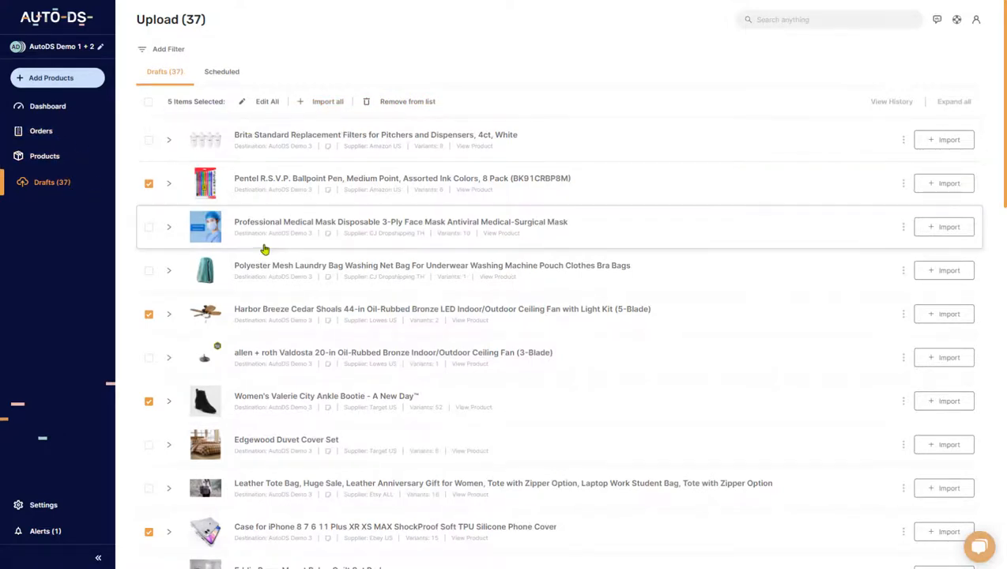
Untick the remaining chosen drafts, ending with the Pentel pen, leaving 0 selected
{"action": "scroll", "scroll_direction": "down", "scroll_amount": 3}
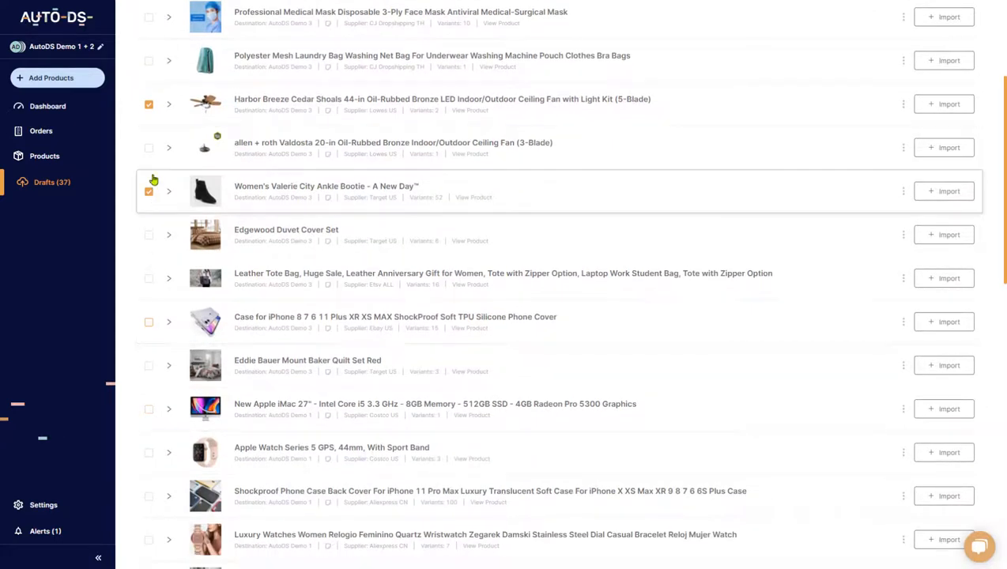
{"action": "left_click", "coordinate": [168, 191]}
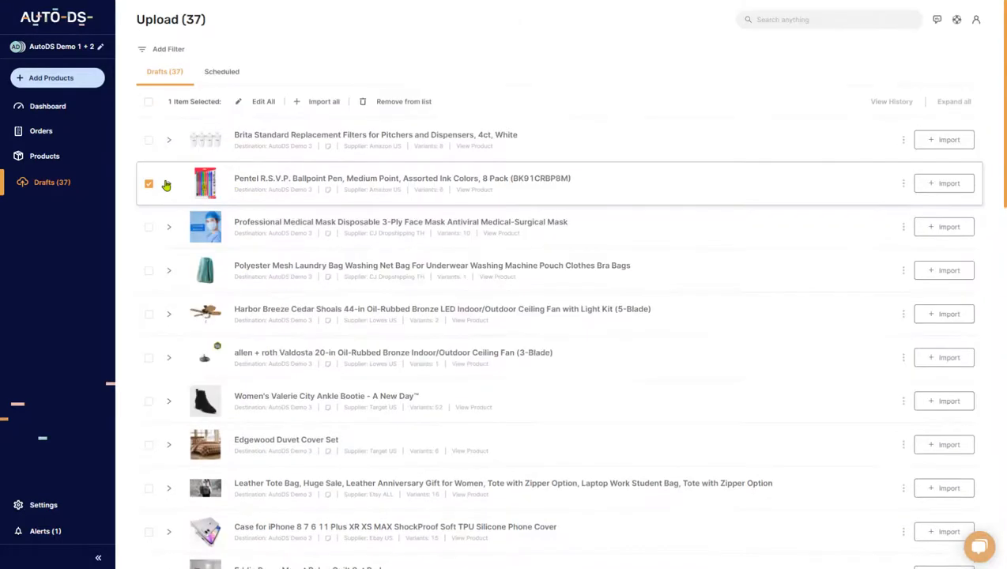
{"action": "left_click", "coordinate": [148, 184]}
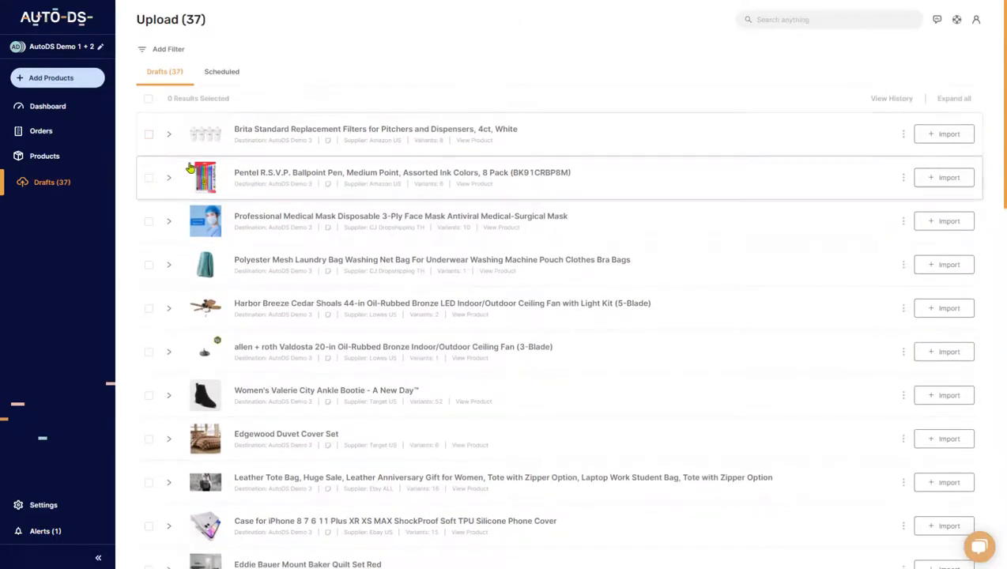
{"action": "mouse_move", "coordinate": [157, 361]}
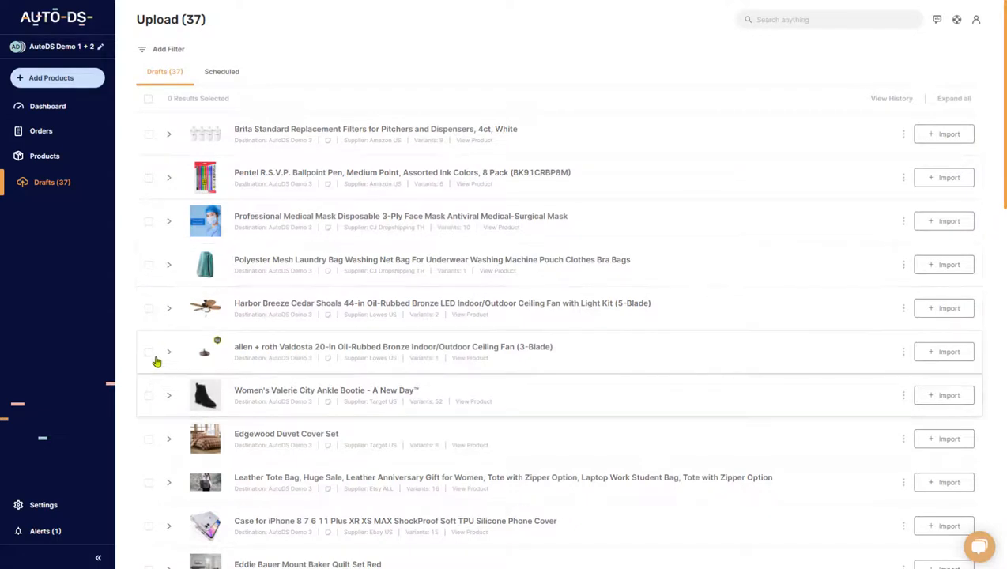
{"action": "mouse_move", "coordinate": [161, 128]}
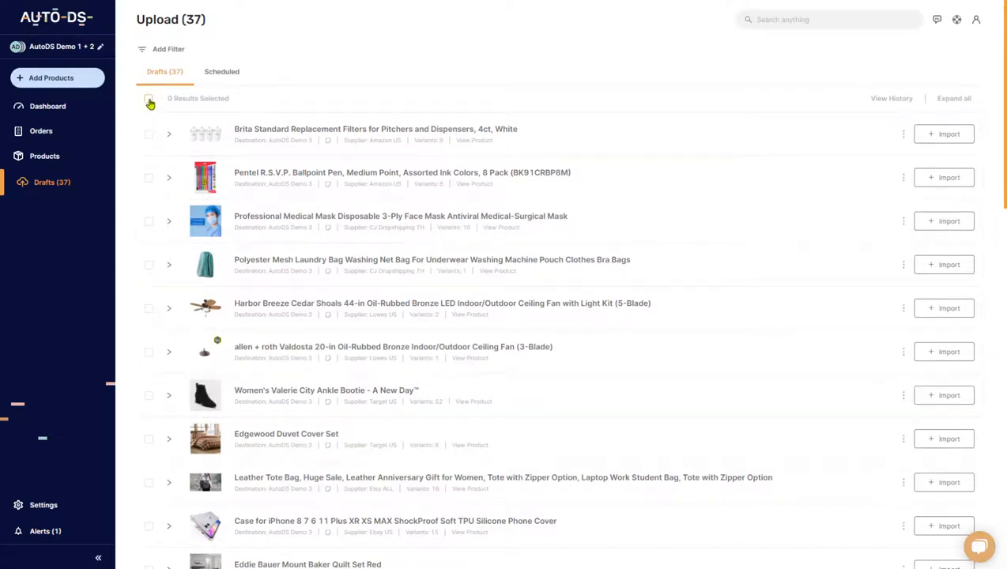
{"action": "left_click", "coordinate": [148, 103]}
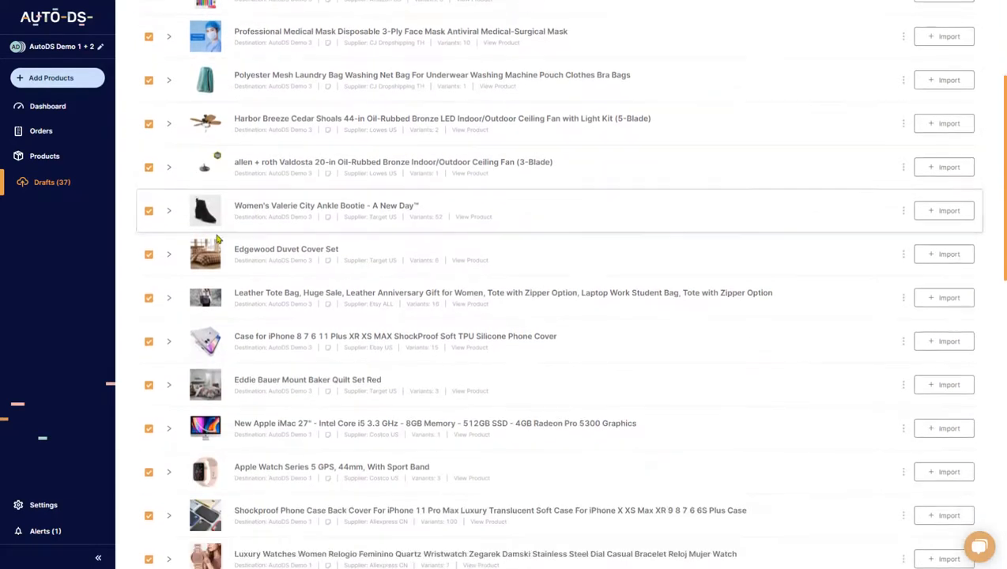
{"action": "scroll", "scroll_direction": "up", "scroll_amount": 3}
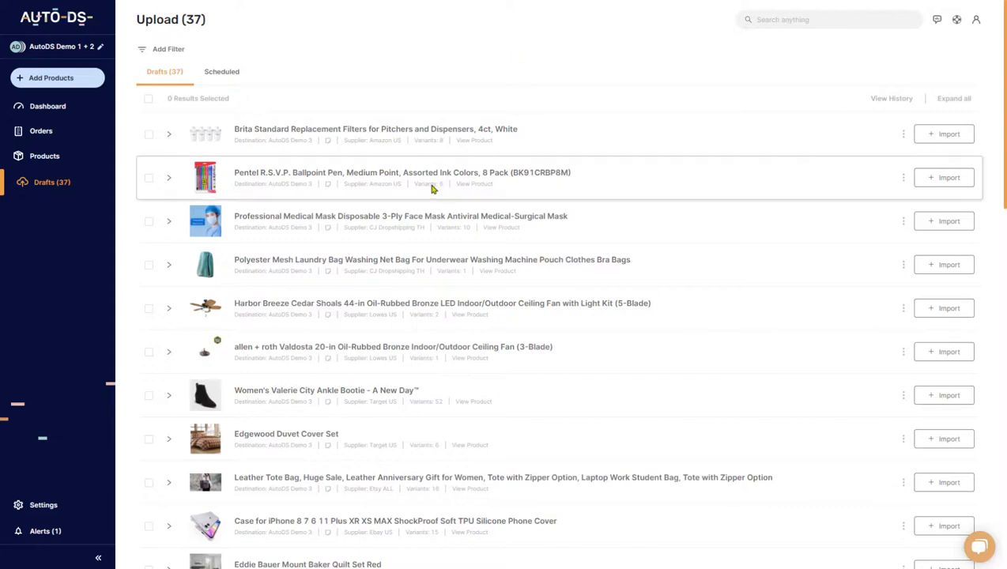
{"action": "mouse_move", "coordinate": [482, 54]}
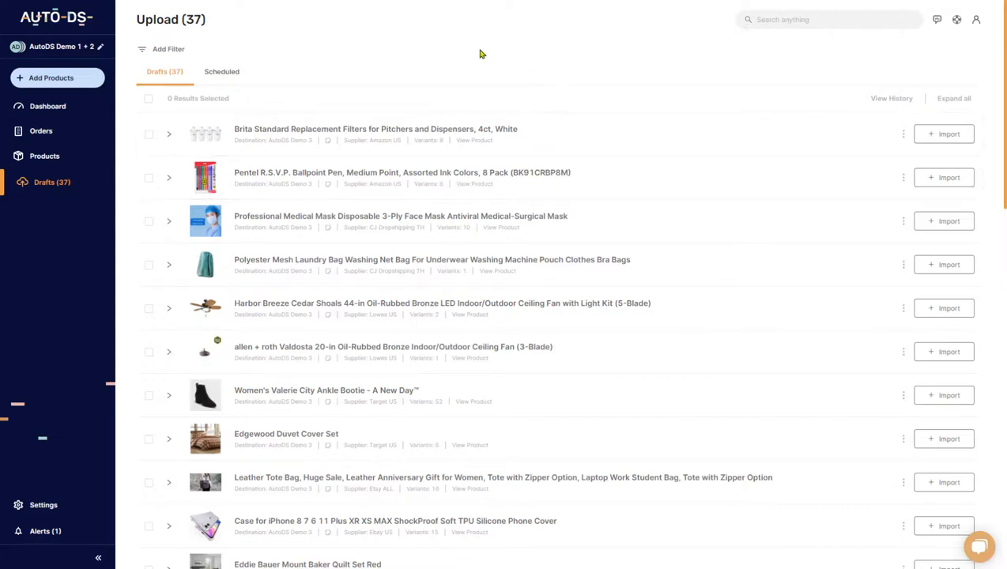
{"action": "mouse_move", "coordinate": [379, 91]}
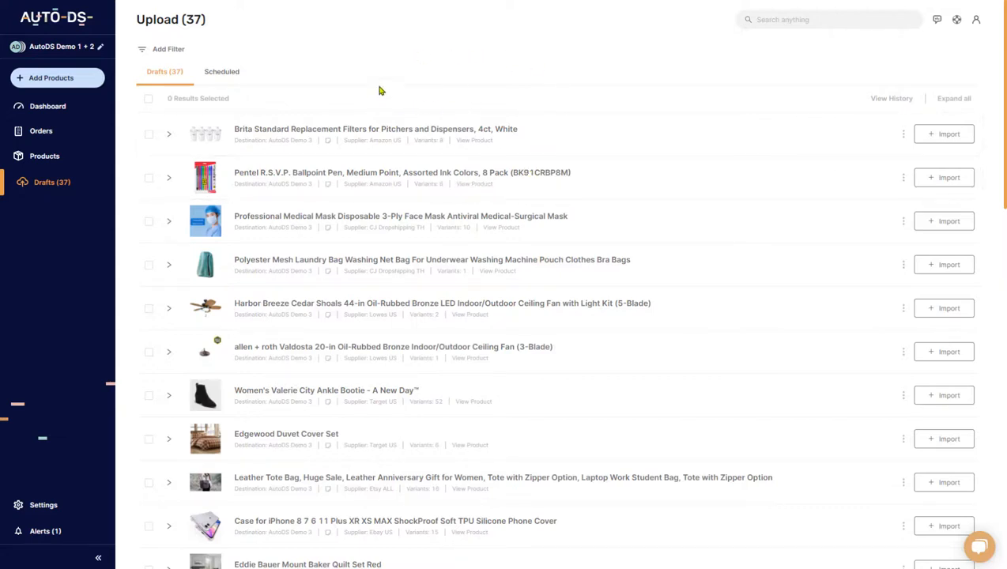